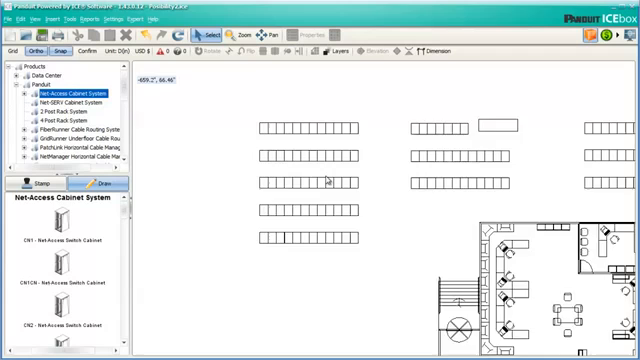
Choose the Net-Access switch cabinet from the product palette for placement.
{"action": "left_click", "coordinate": [64, 240]}
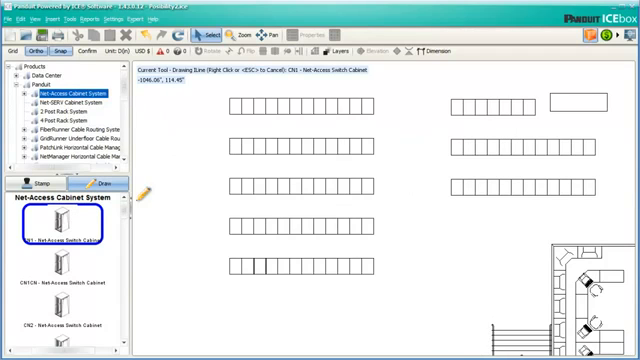
{"action": "mouse_move", "coordinate": [228, 104]}
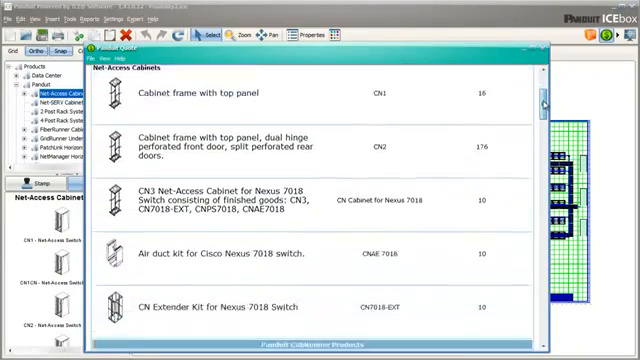
Scroll through the Bill of Materials to review the FiberRunner parts.
{"action": "scroll", "scroll_direction": "down", "scroll_amount": 3}
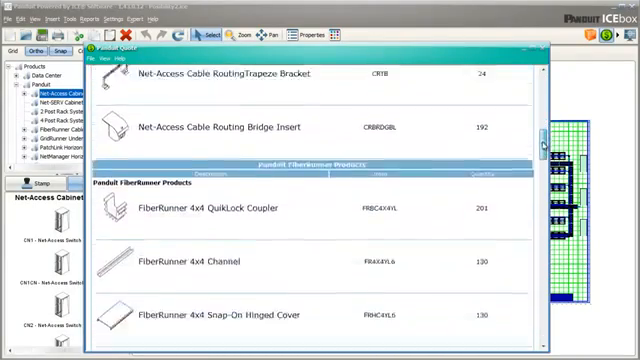
{"action": "scroll", "scroll_direction": "down", "scroll_amount": 3}
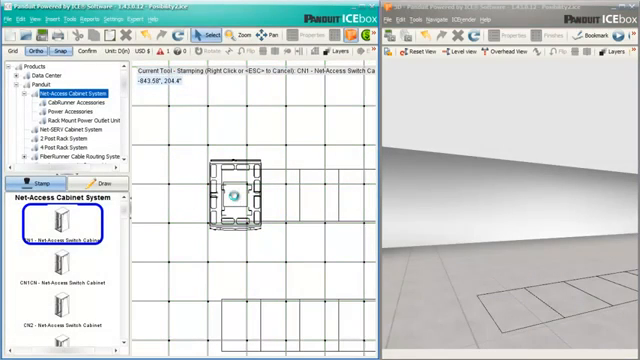
Show Elevation A of the Net-Access cabinet beside its 3D model.
{"action": "left_click", "coordinate": [236, 190]}
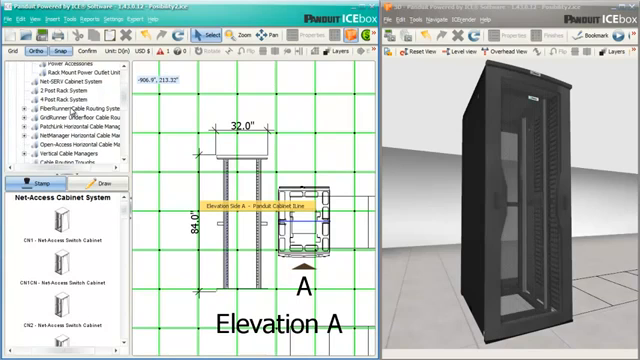
{"action": "scroll", "scroll_direction": "down", "scroll_amount": 3}
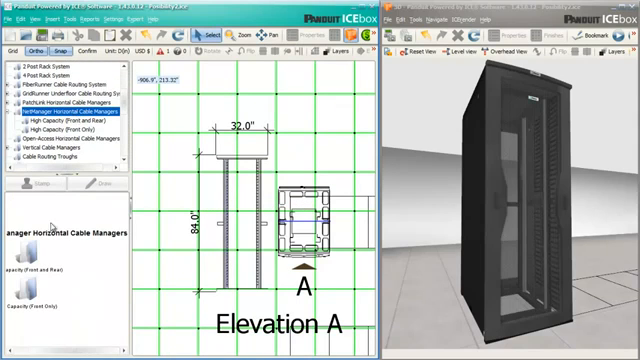
{"action": "left_click", "coordinate": [72, 122]}
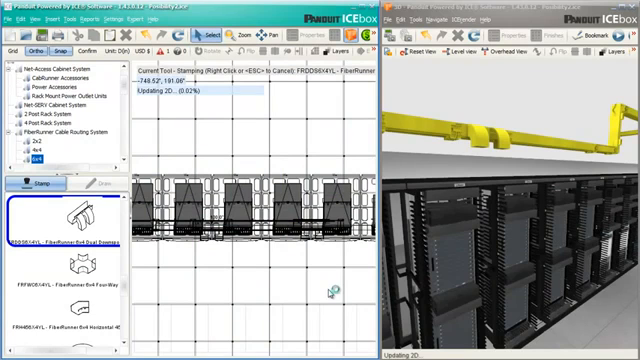
Maximize the 3D walkthrough of the overhead trays and display the yellow FiberRunner routing.
{"action": "left_click", "coordinate": [86, 184]}
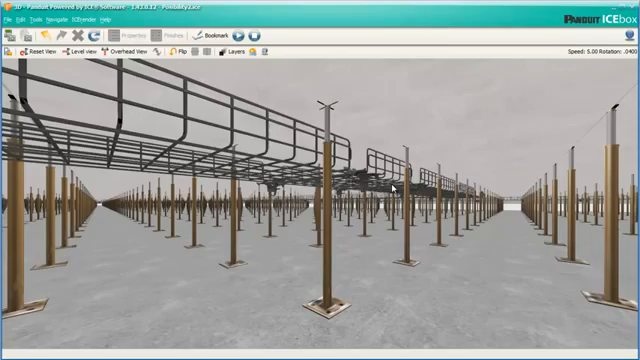
{"action": "left_click", "coordinate": [400, 184]}
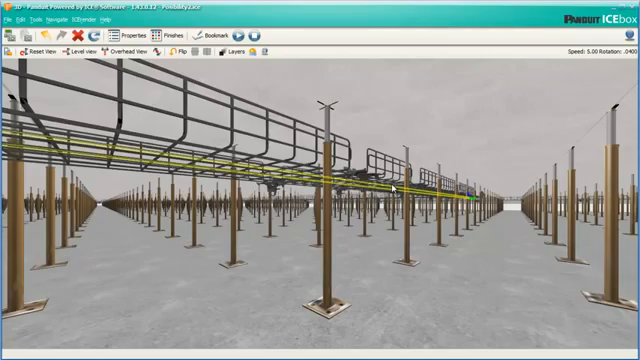